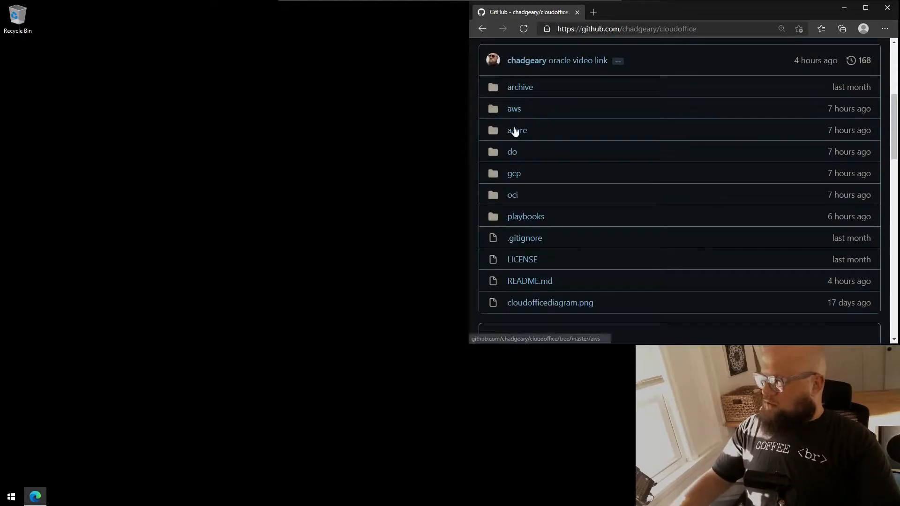
pyautogui.moveTo(514, 109)
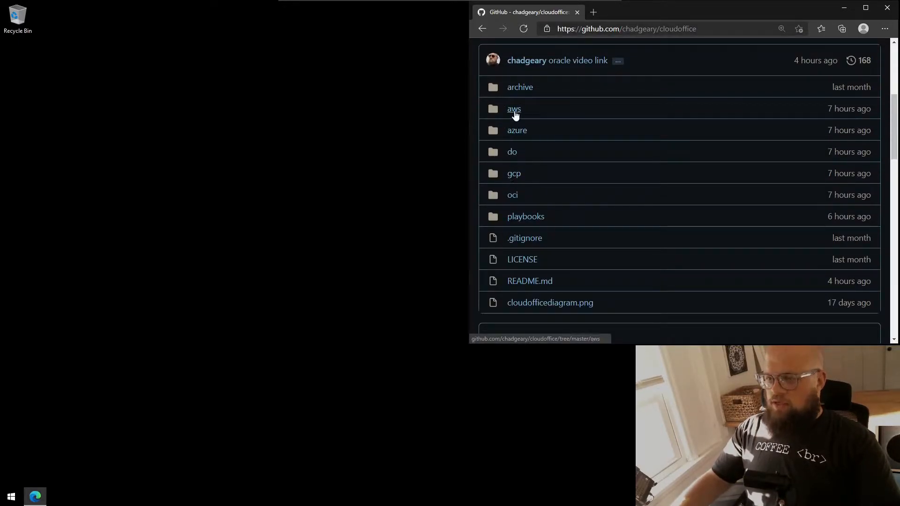
pyautogui.moveTo(513, 109)
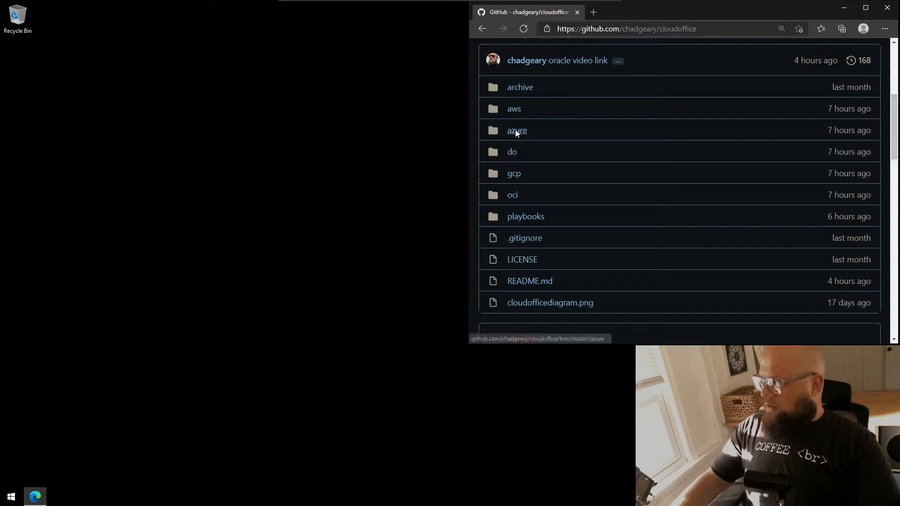
# - Bring the azure folder README's Step-by-Step WSL setup commands into view
pyautogui.click(516, 130)
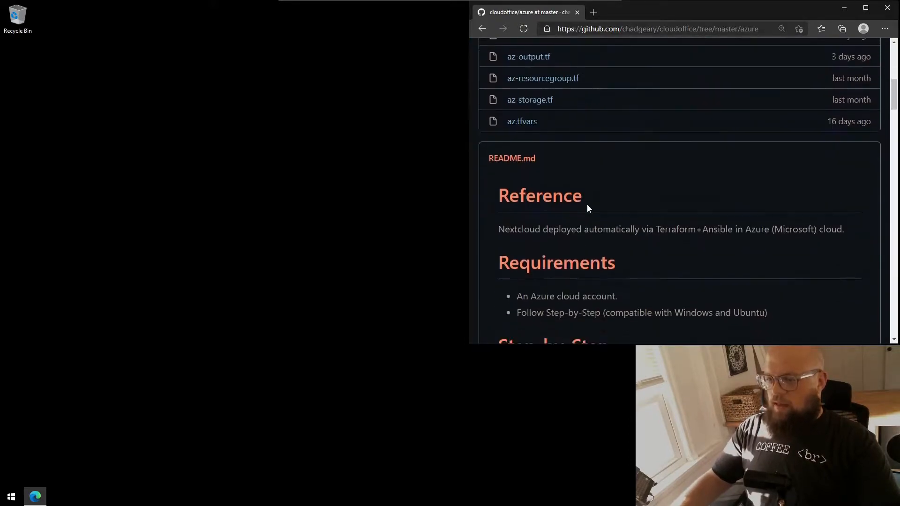
pyautogui.scroll(-3)
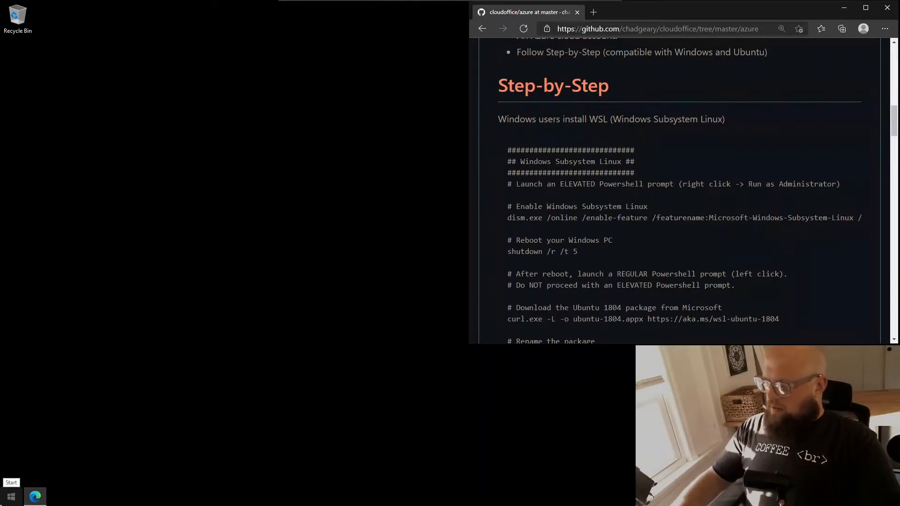
# - Start Windows PowerShell as Administrator from the Start search and accept the UAC prompt
pyautogui.click(11, 496)
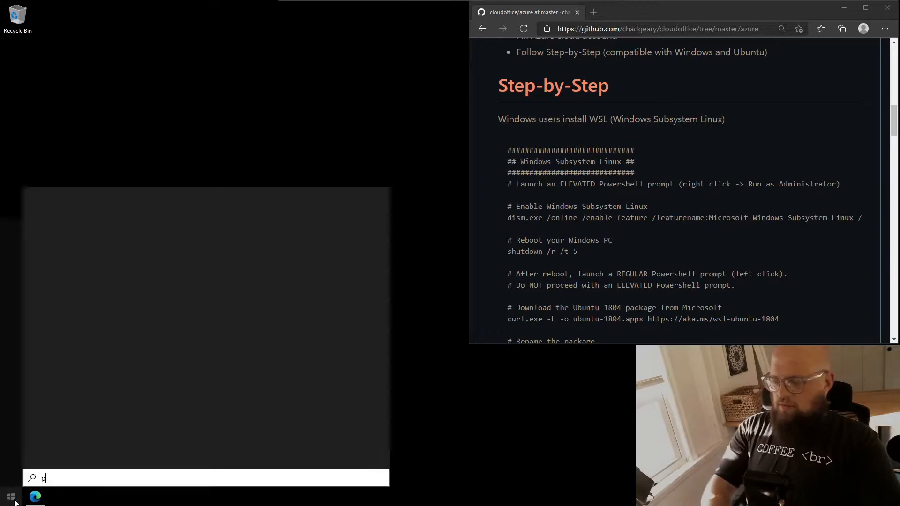
pyautogui.write('ower')
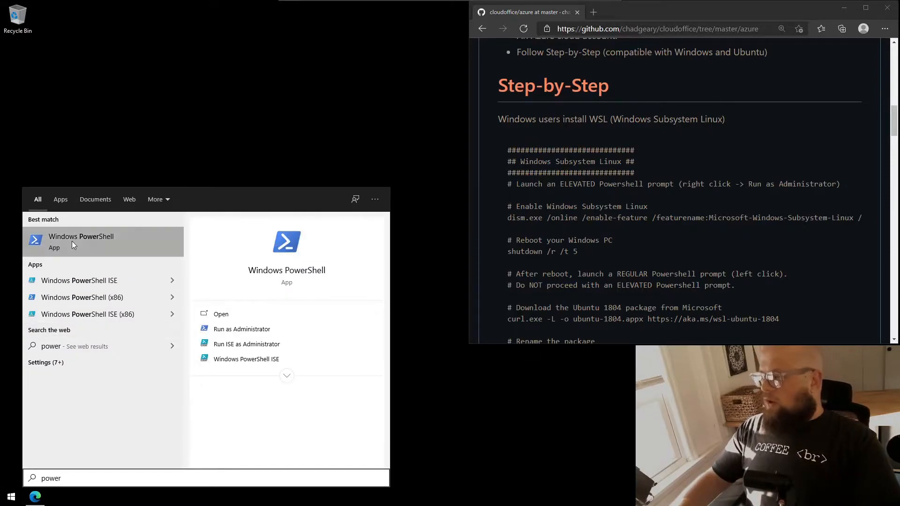
pyautogui.click(241, 329)
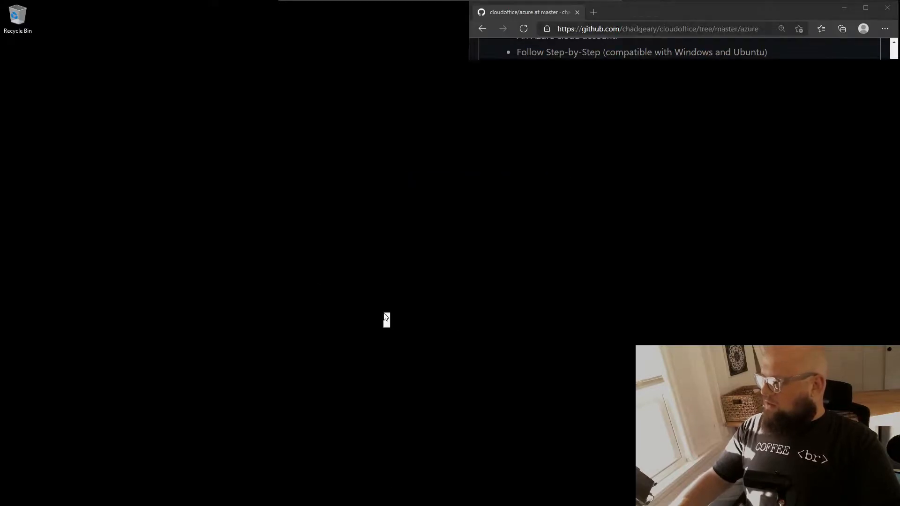
pyautogui.click(57, 497)
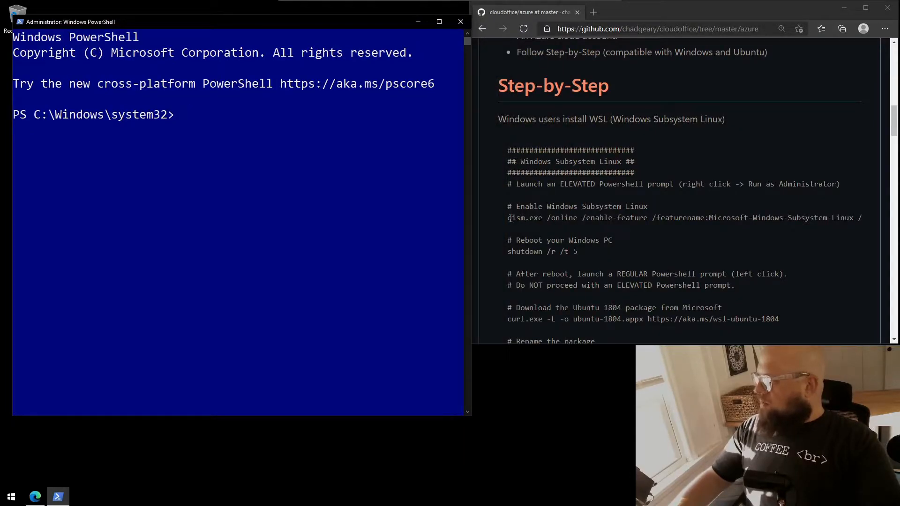
# - Run the dism.exe /enable-feature command for Microsoft-Windows-Subsystem-Linux copied from the README
pyautogui.moveTo(507, 217); pyautogui.dragTo(854, 217)
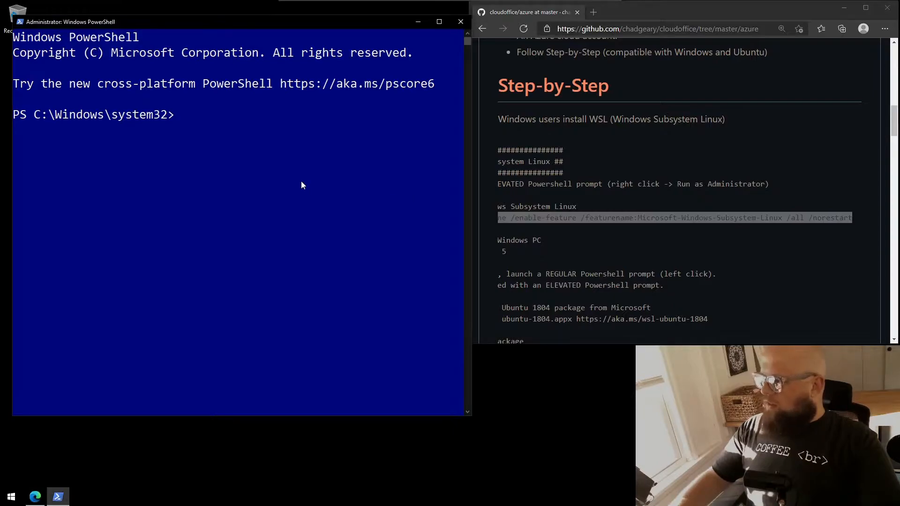
pyautogui.write('dism.exe /online /enable-feature /featurename:Microsoft-Windows-Subsystem-Linux /all /norestart')
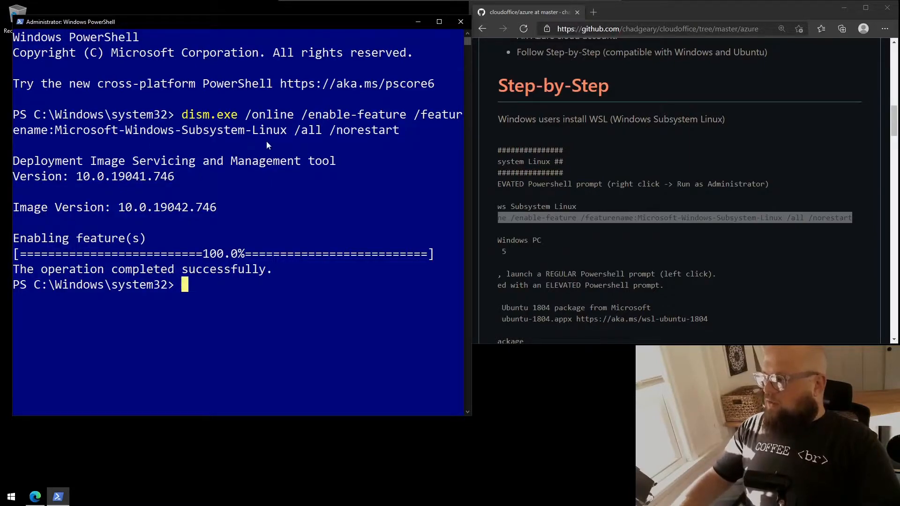
pyautogui.doubleClick(363, 129)
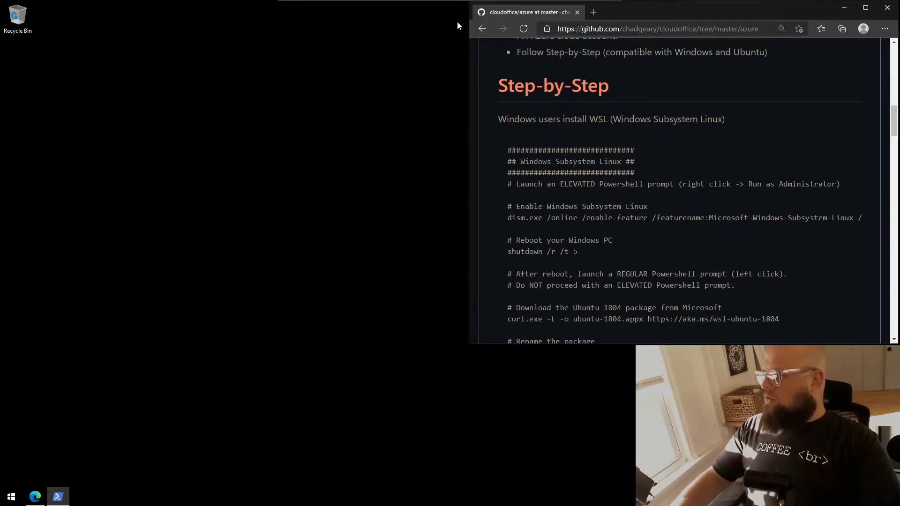
# - Start a regular, non-elevated Windows PowerShell from the Start search for 'power'
pyautogui.click(11, 497)
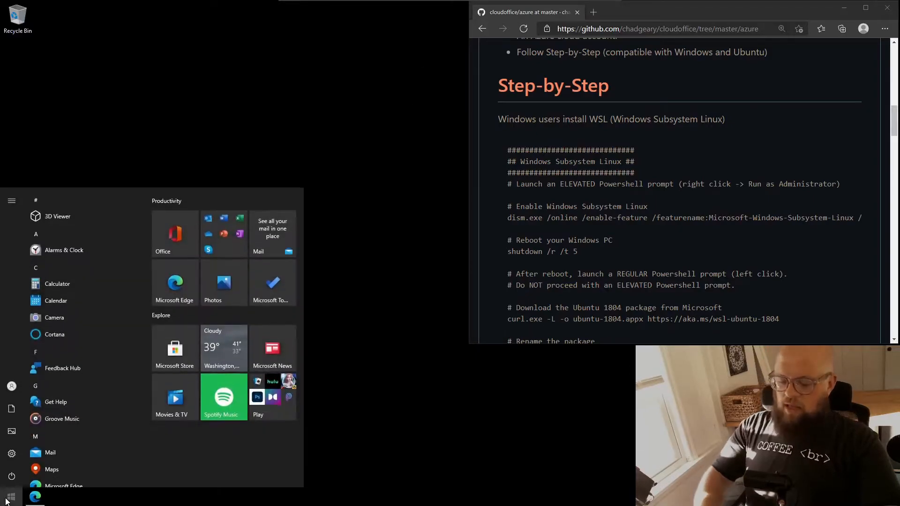
pyautogui.write('power')
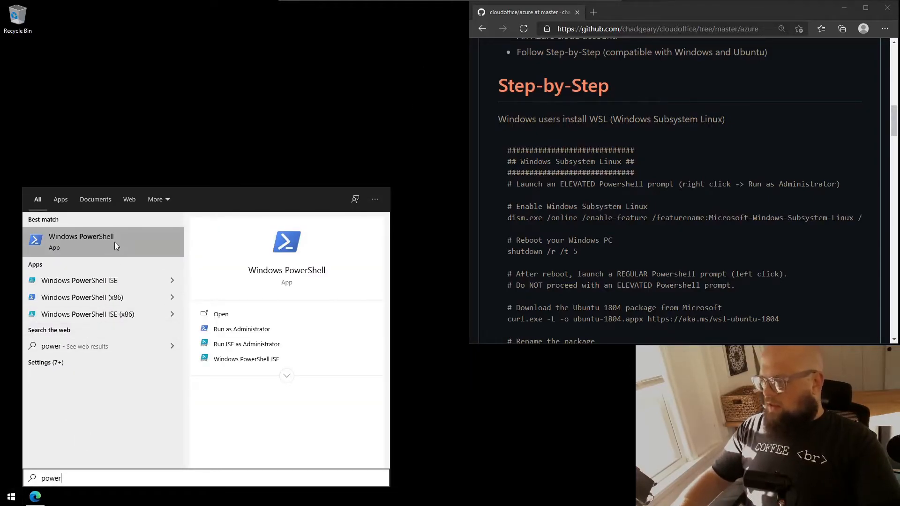
pyautogui.click(81, 241)
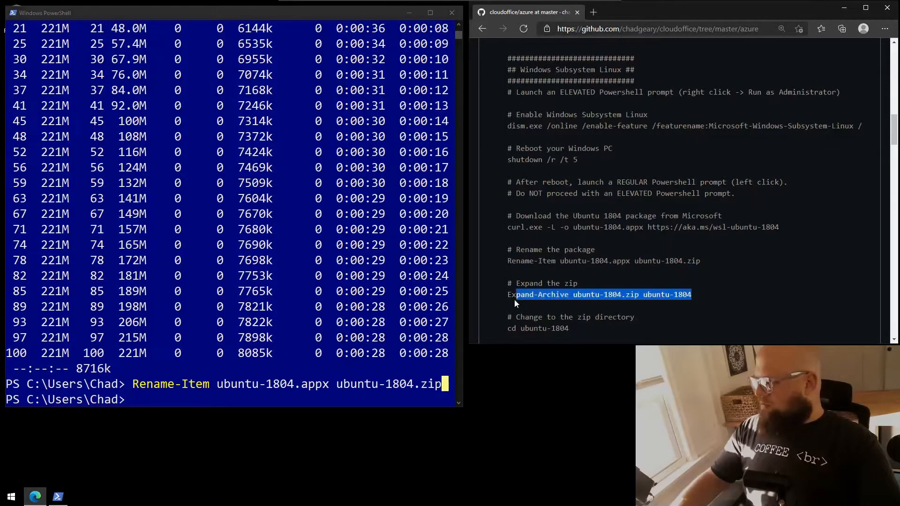
# - Expand ubuntu-1804.zip into ubuntu-1804 and move into that folder, selecting the installer command next
pyautogui.click(252, 279)
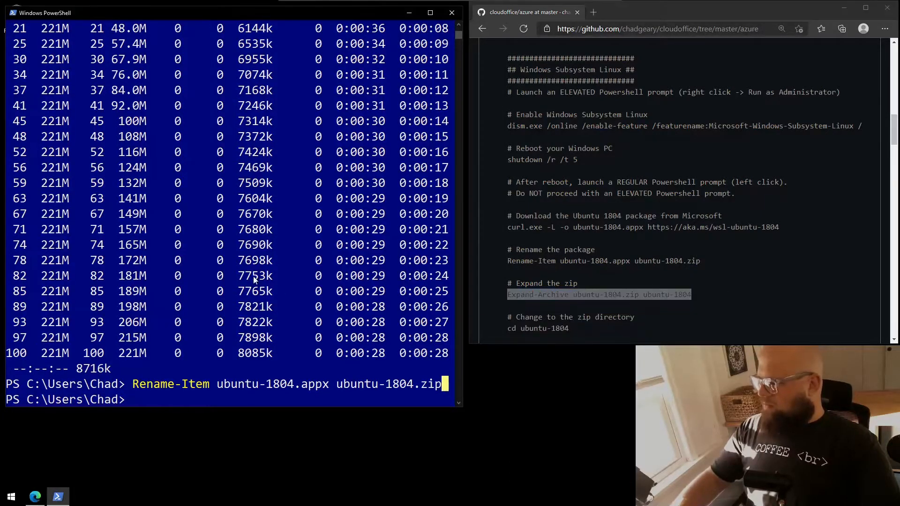
pyautogui.write('Expand-Archive ubuntu-1804.zip ubuntu-1804')
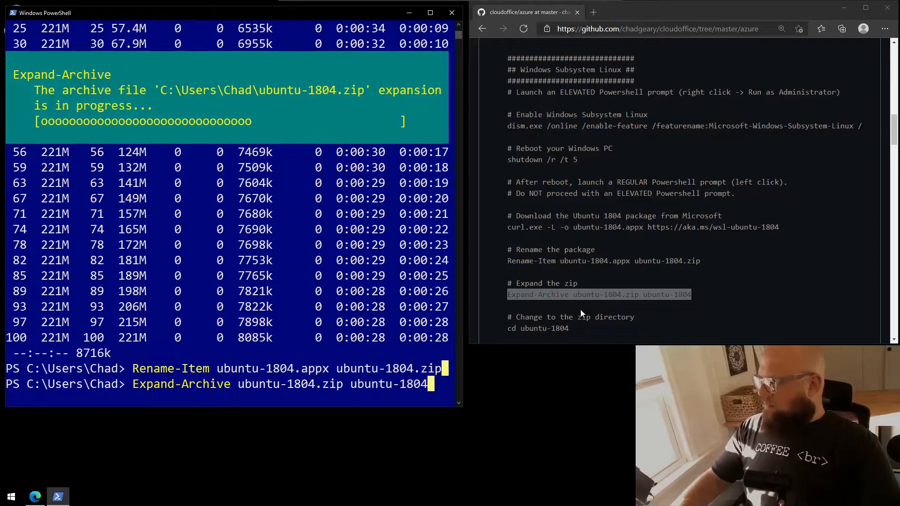
pyautogui.rightClick(538, 328)
pyautogui.write('cd ubuntu-1804')
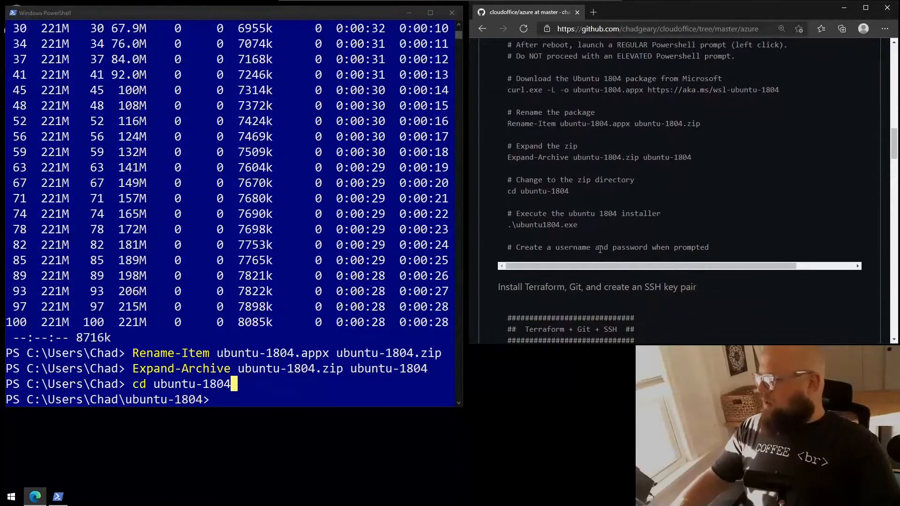
pyautogui.doubleClick(542, 224)
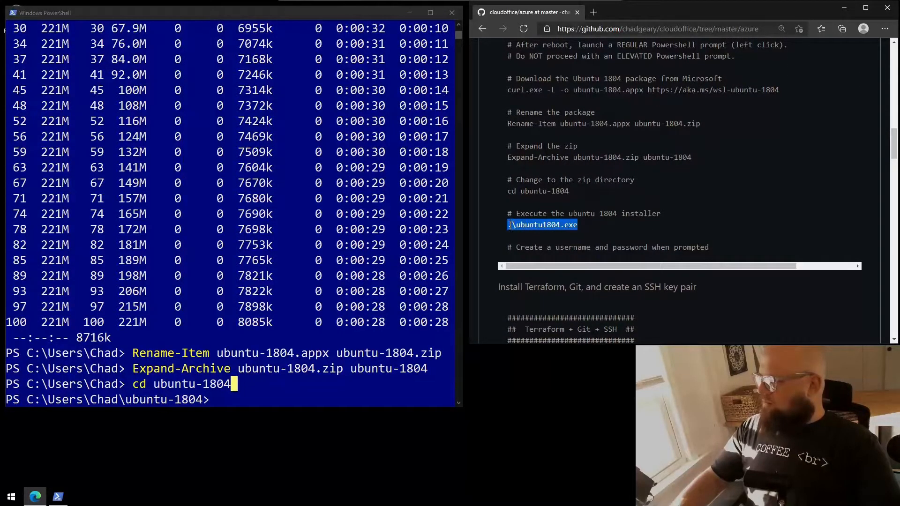
# - Run .\ubuntu1804.exe and create the UNIX user 'chad' with a password
pyautogui.write('.\\ubuntu1804.exe')
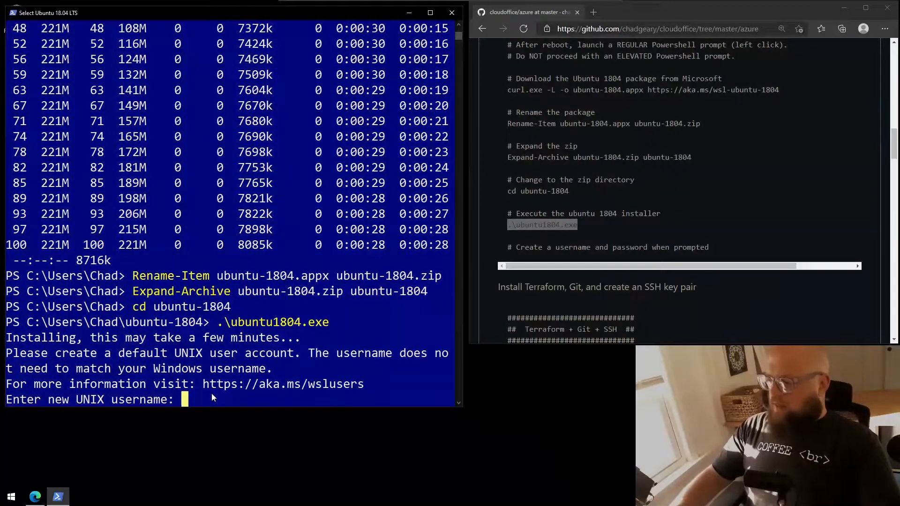
pyautogui.write('c')
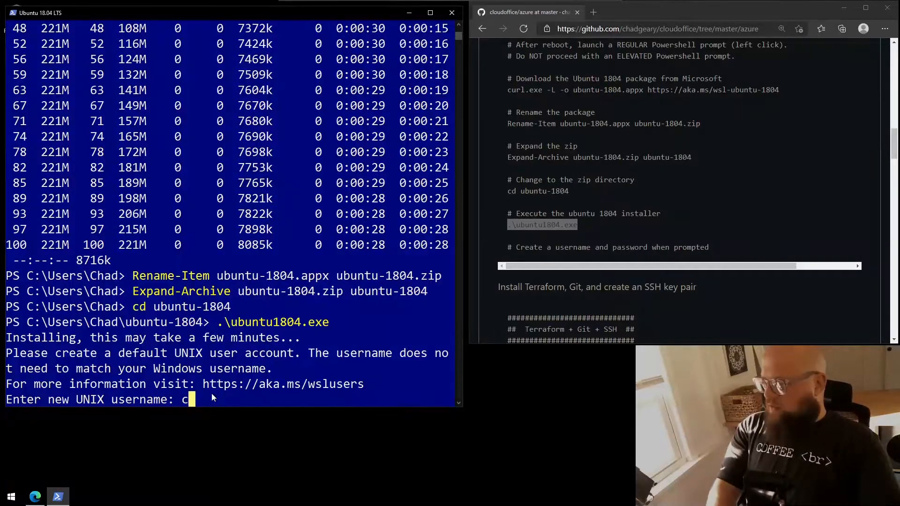
pyautogui.write('had')
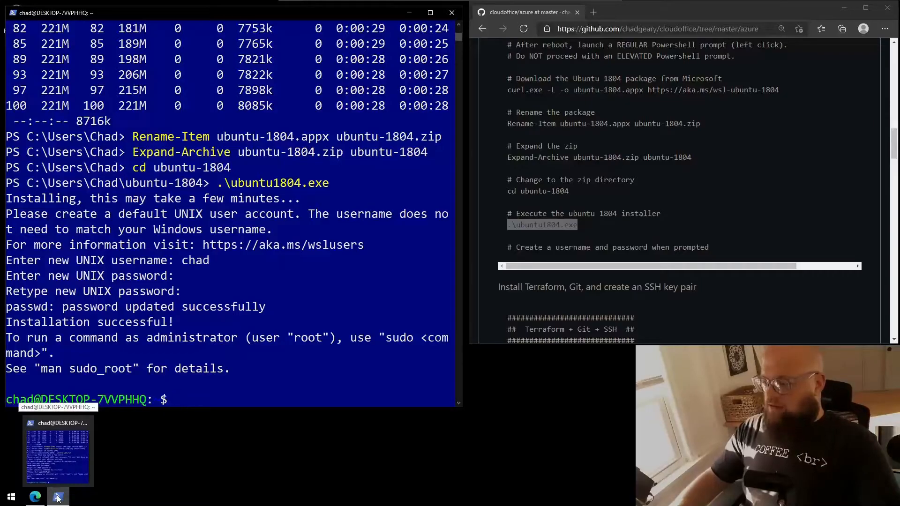
pyautogui.click(10, 497)
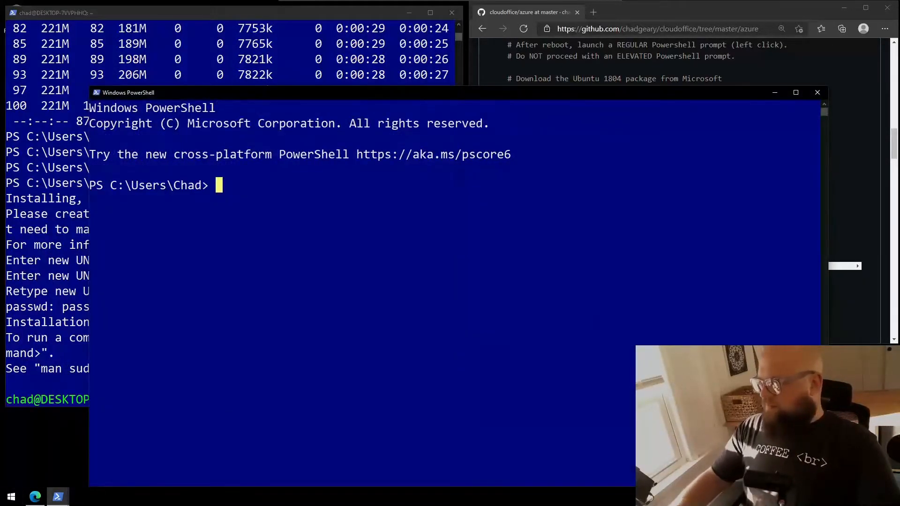
pyautogui.write('wsl')
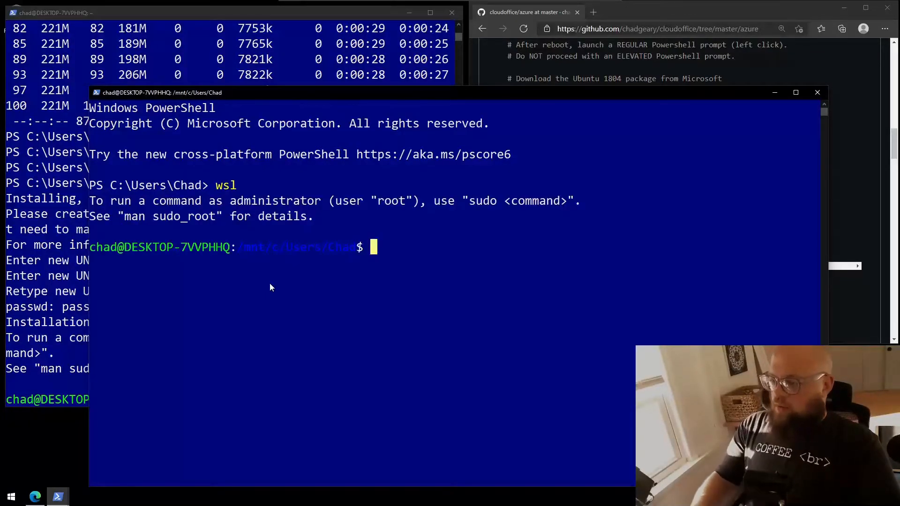
pyautogui.write('cd ~')
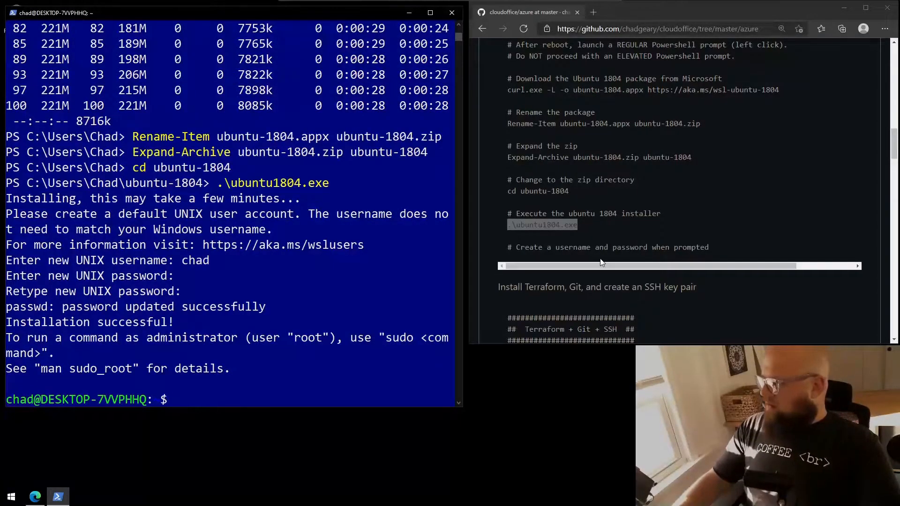
# - Add HashiCorp's apt key via curl | sudo apt-key add, entering the sudo password
pyautogui.scroll(-3)
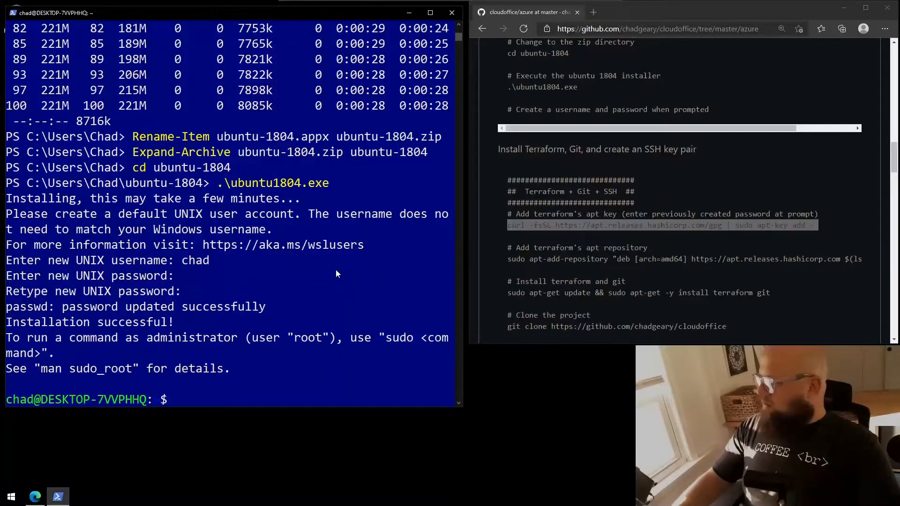
pyautogui.write('curl -fsSL https://apt.releases.hashicorp.com/gpg | sudo apt-key add -')
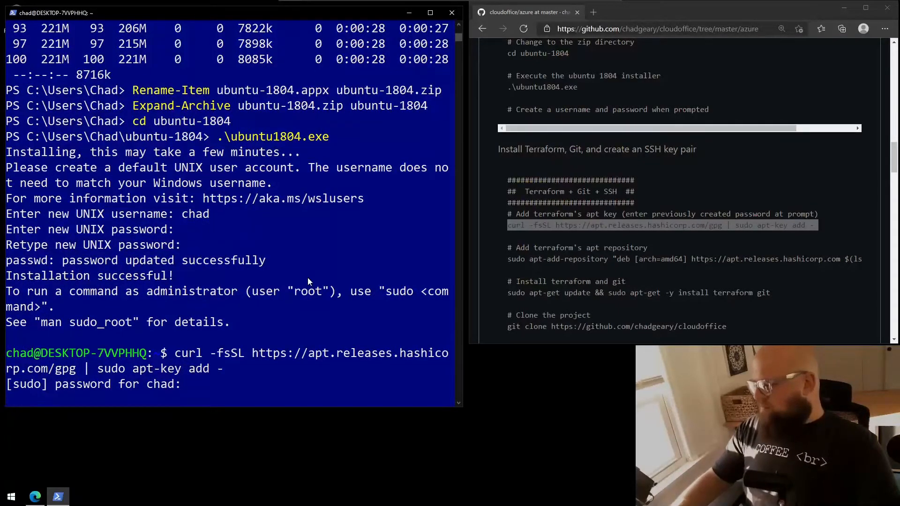
pyautogui.press('Return')
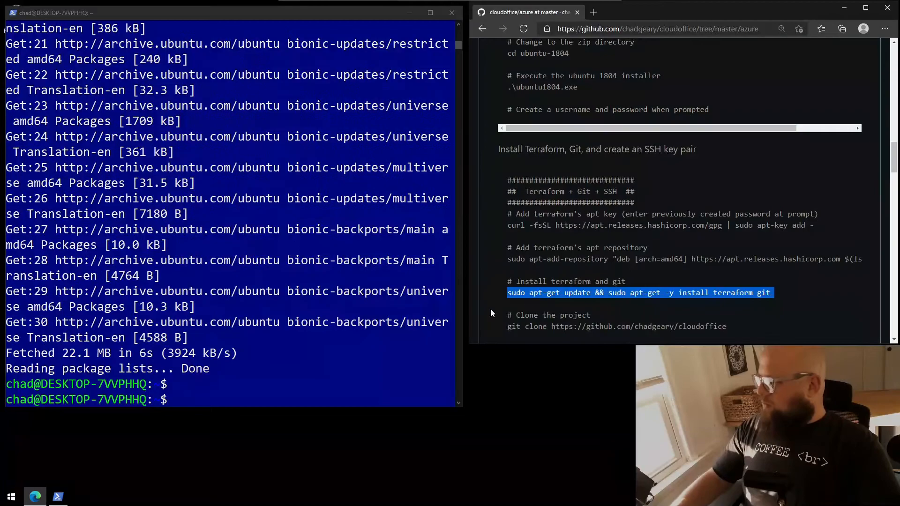
pyautogui.moveTo(697, 304)
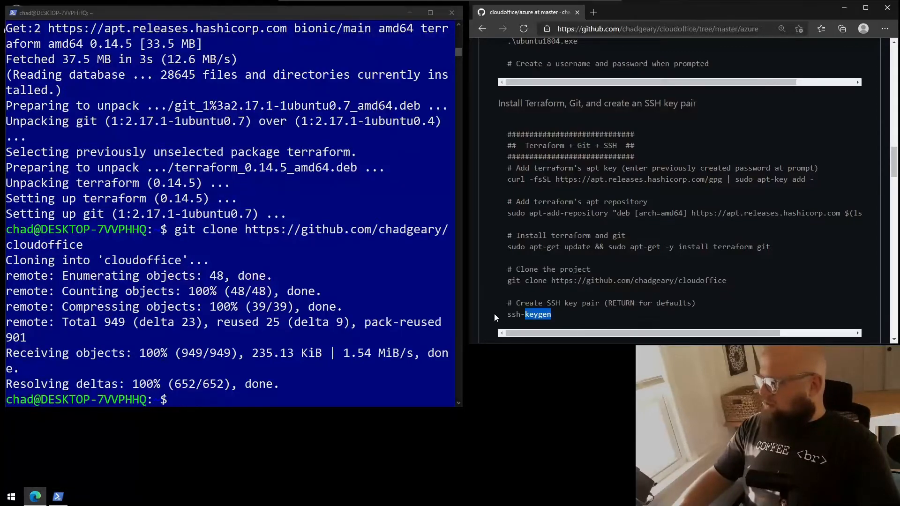
# - Generate an RSA SSH key pair with ssh-keygen, accepting the default path and empty passphrase
pyautogui.rightClick(529, 314)
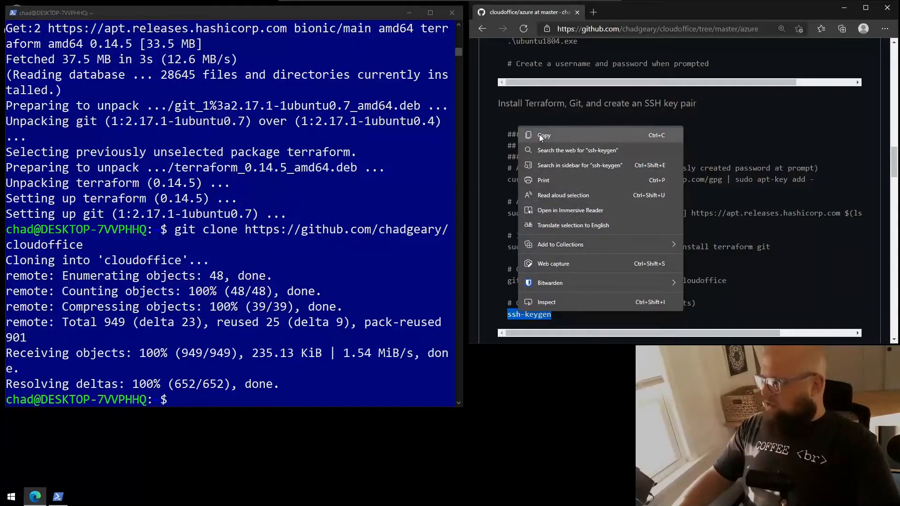
pyautogui.write('ssh-keygen')
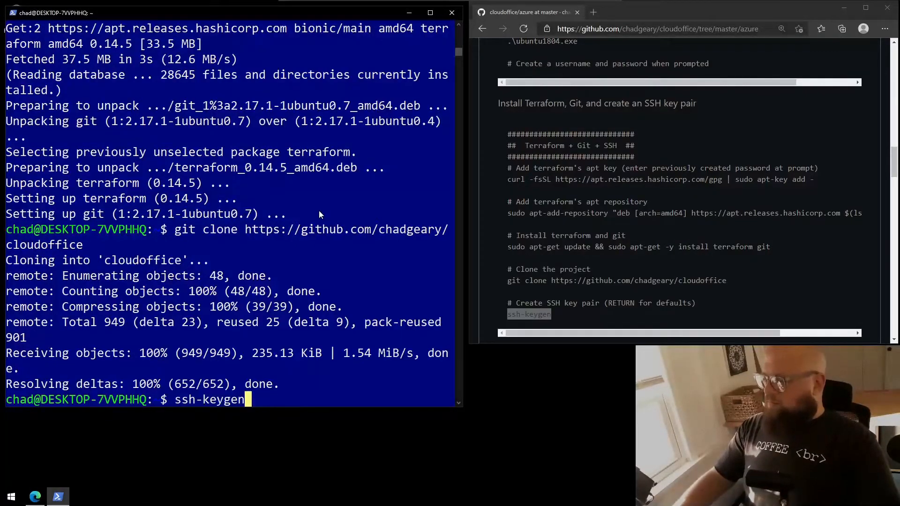
pyautogui.press('Return')
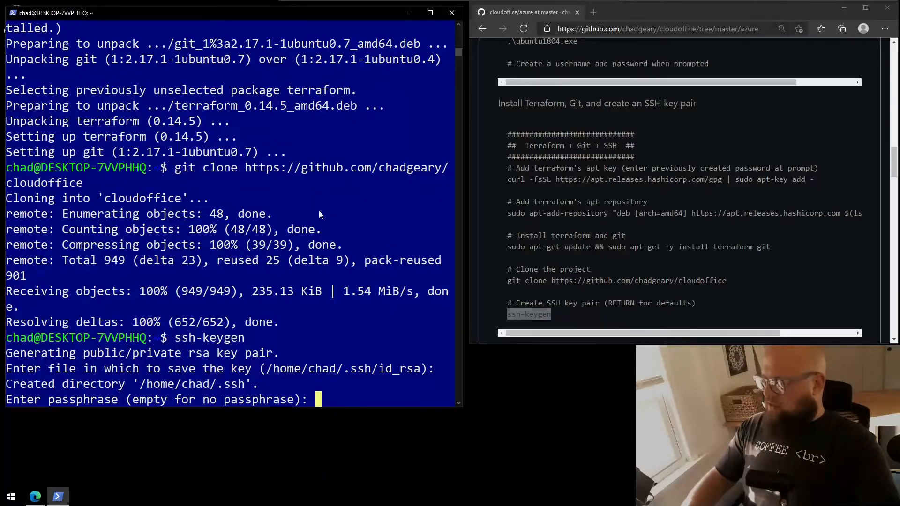
pyautogui.press('enter')
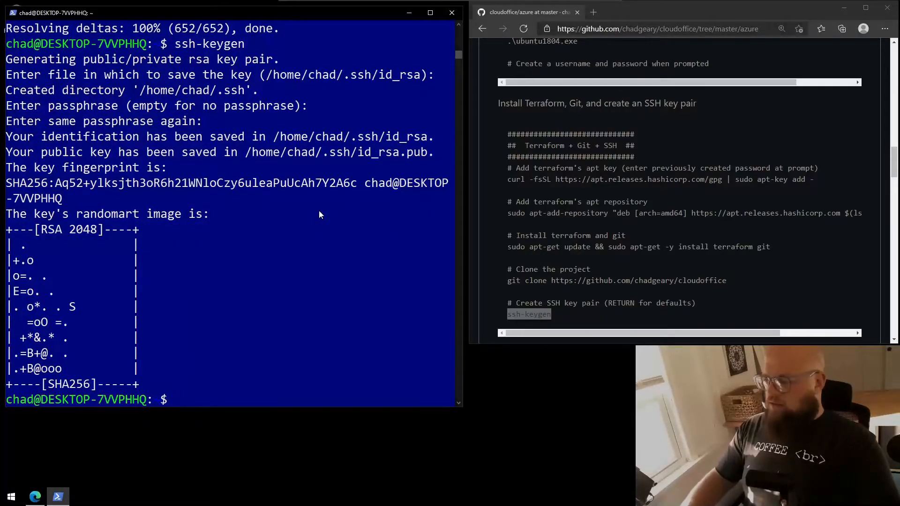